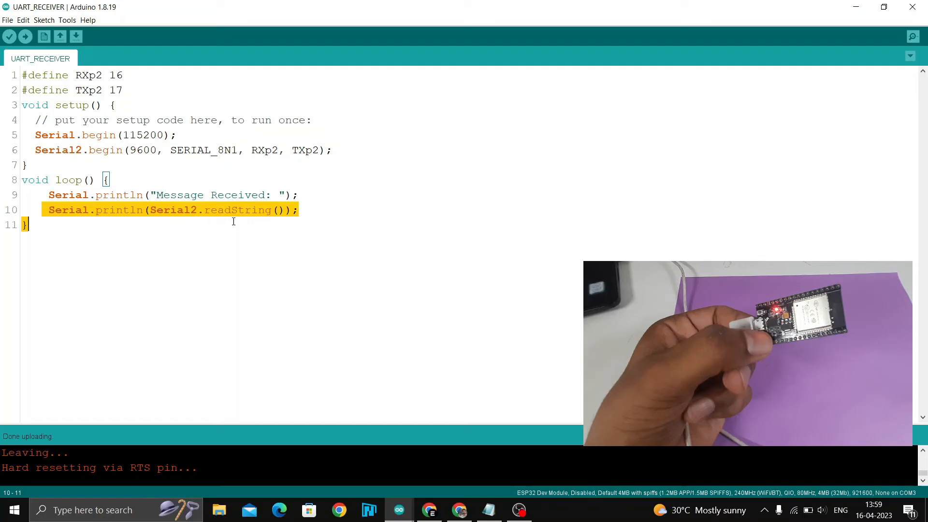
- View the COM3 serial monitor at 115200 baud showing timestamped Message Received data lines
left_click(913, 36)
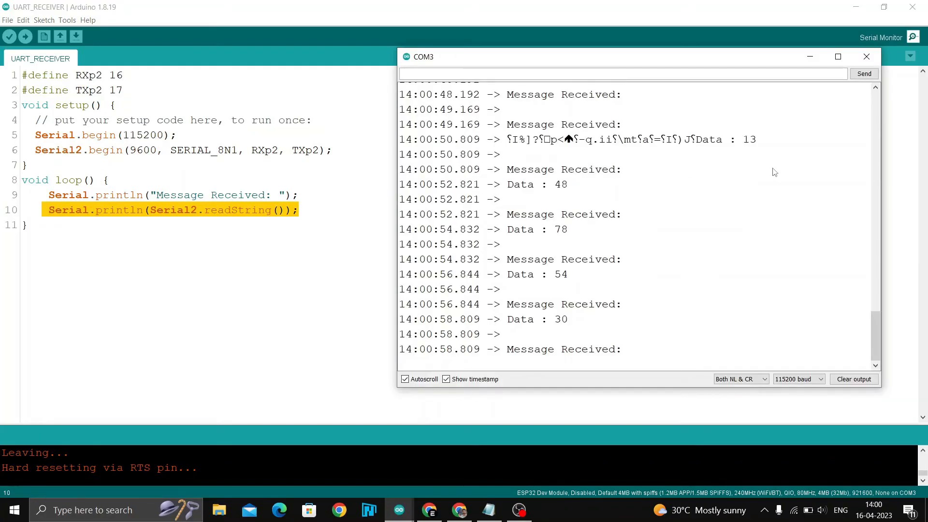